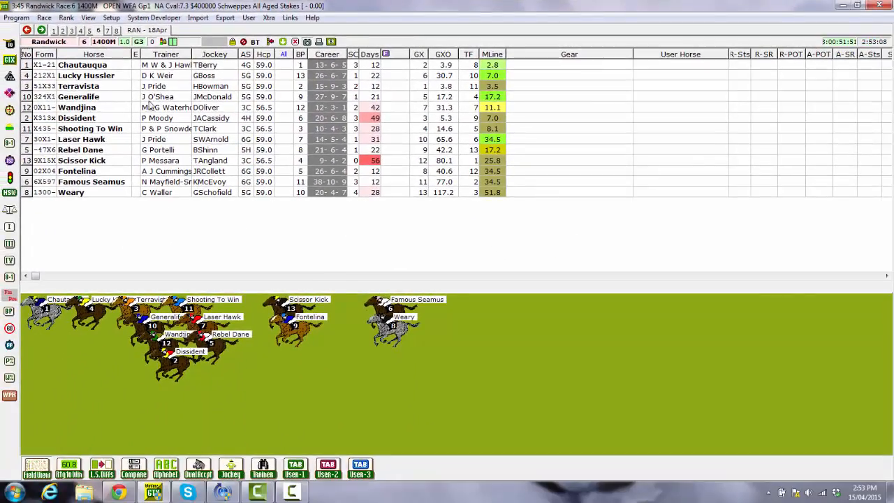
- Set the WPR highlight colour to blue in the Setup colour settings
{"action": "left_click", "coordinate": [111, 17]}
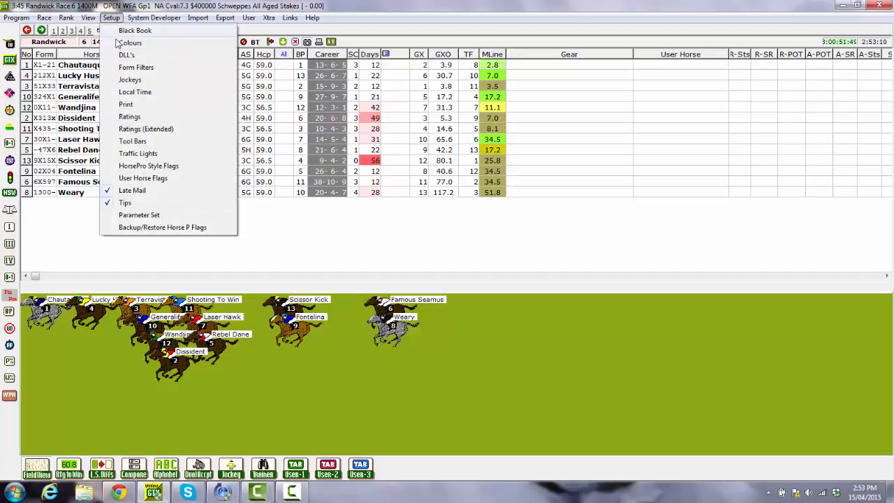
{"action": "left_click", "coordinate": [131, 42]}
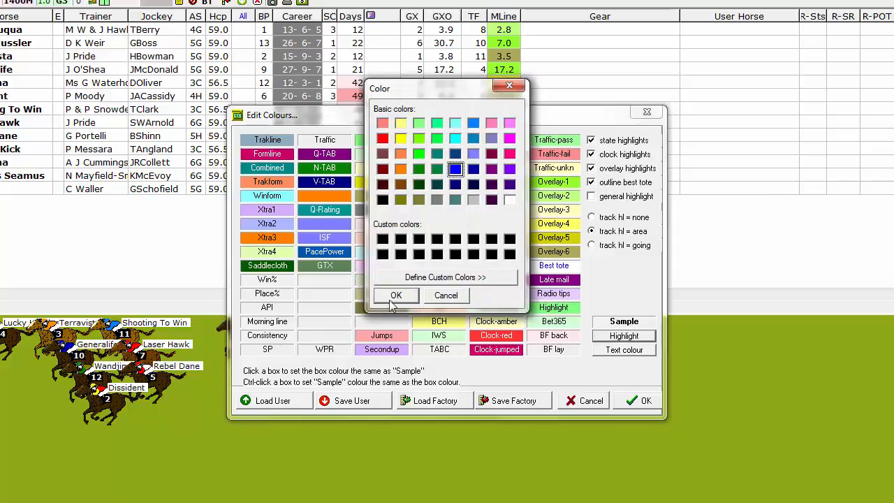
{"action": "left_click", "coordinate": [382, 200]}
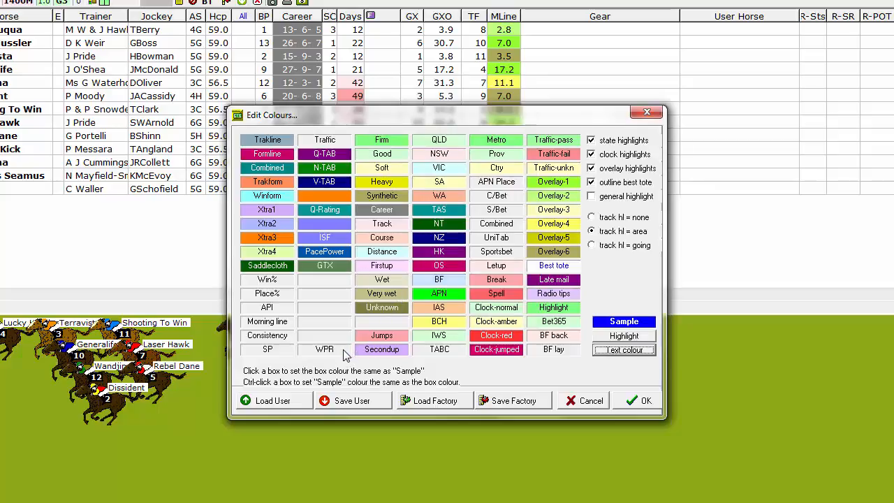
{"action": "left_click", "coordinate": [324, 349]}
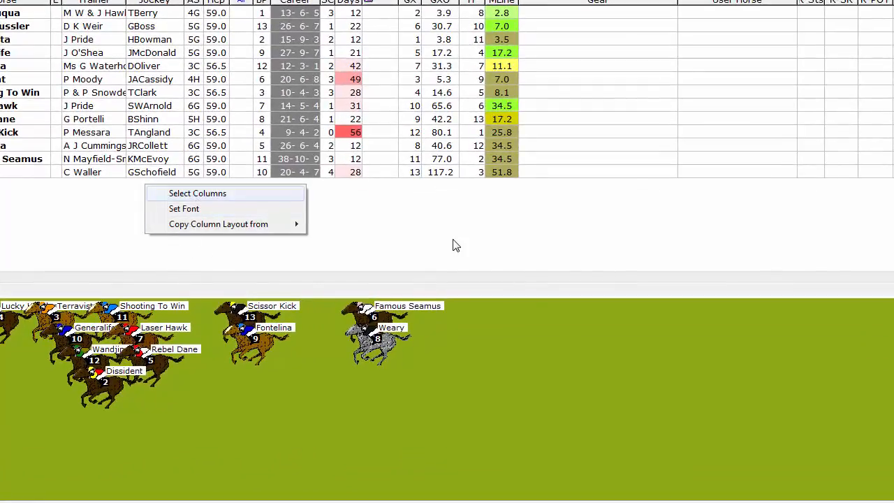
{"action": "mouse_move", "coordinate": [459, 244]}
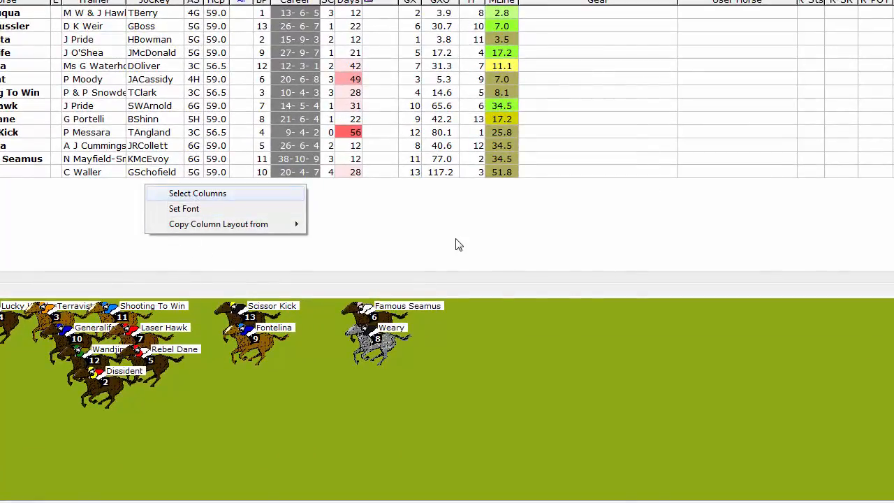
- Add WPR Base, Other, Nett, Rank and Price columns to the field grid, saved as user defaults
{"action": "left_click", "coordinate": [197, 193]}
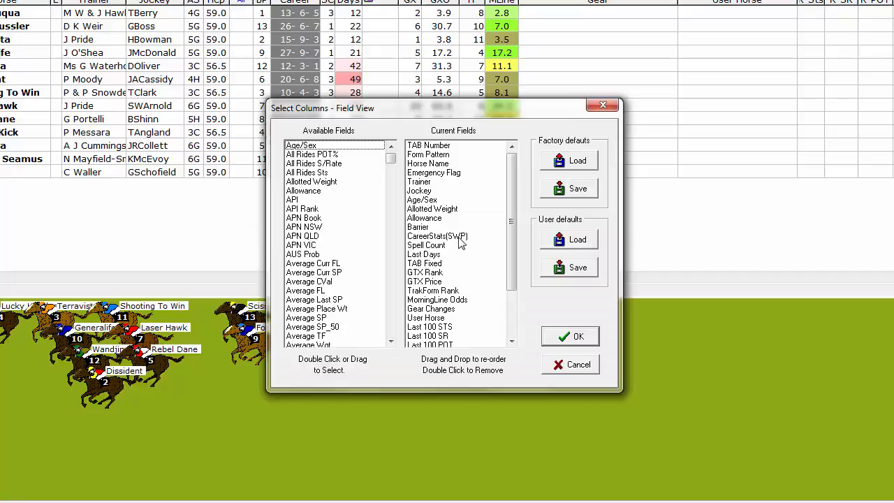
{"action": "mouse_move", "coordinate": [356, 240]}
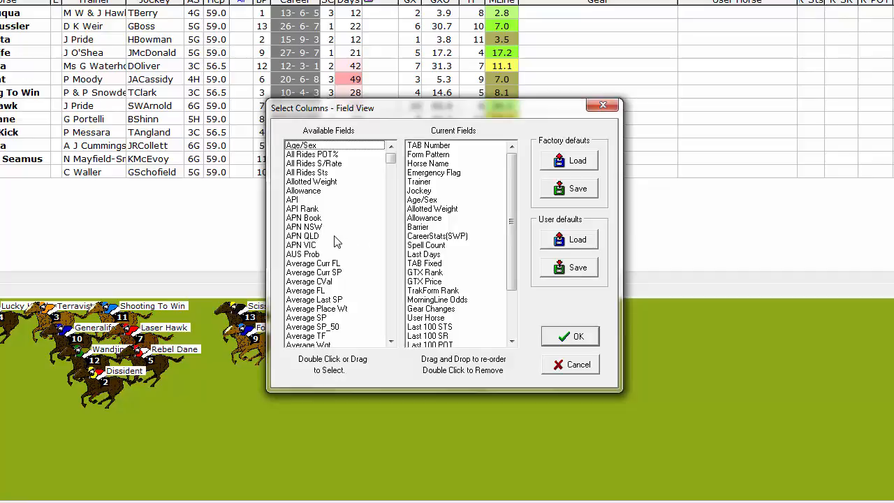
{"action": "left_click", "coordinate": [302, 236]}
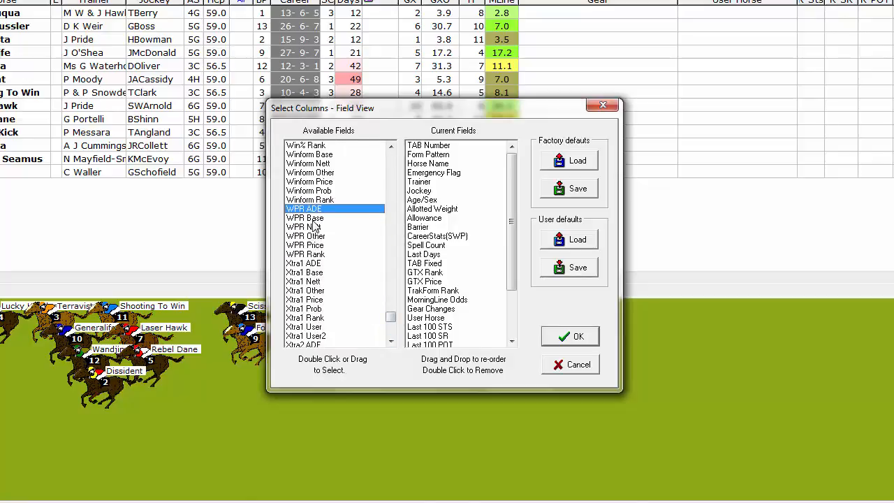
{"action": "left_click", "coordinate": [305, 217]}
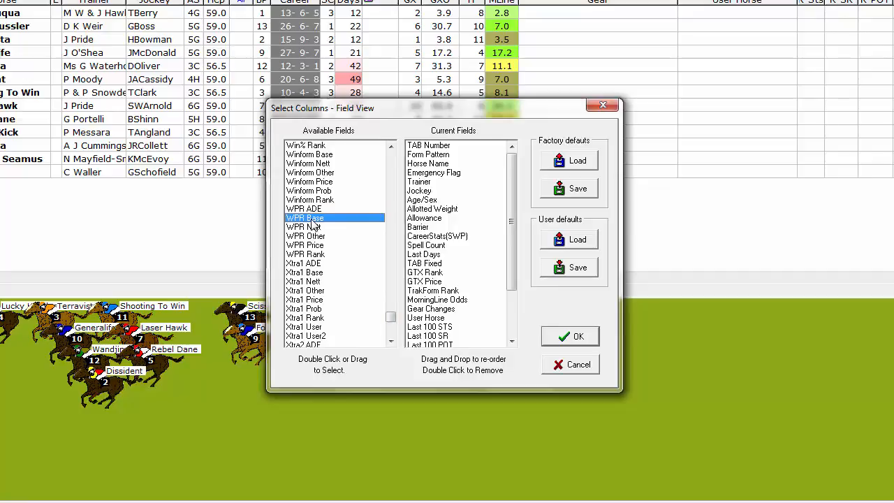
{"action": "mouse_move", "coordinate": [312, 226]}
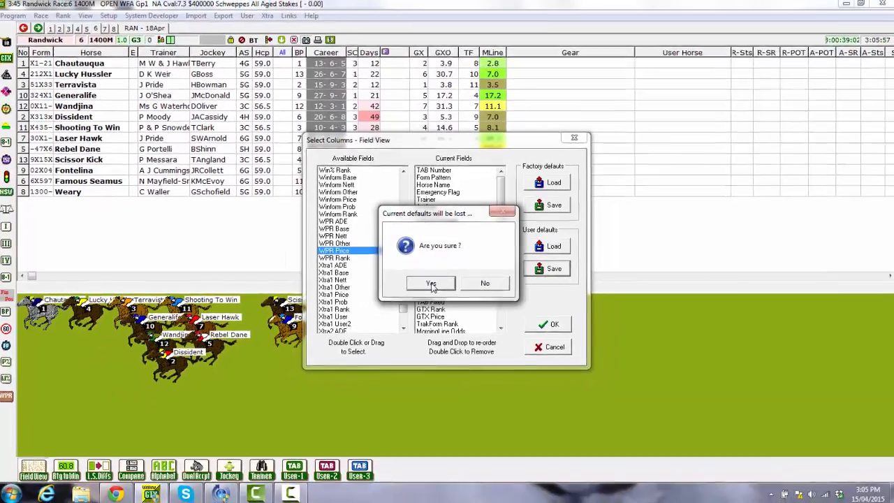
{"action": "left_click", "coordinate": [431, 283]}
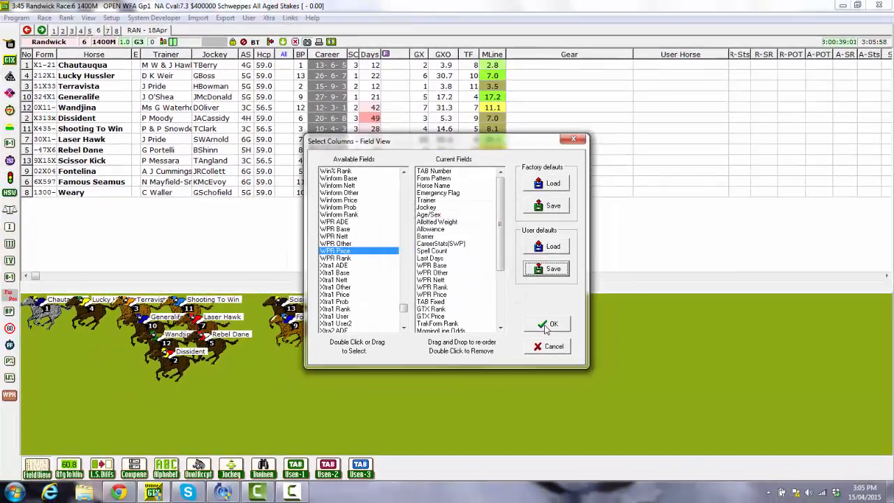
{"action": "left_click", "coordinate": [546, 323]}
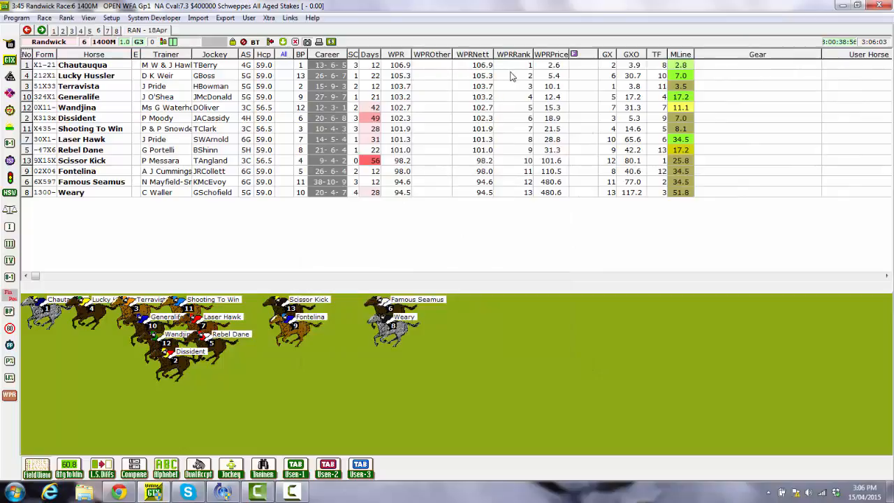
{"action": "mouse_move", "coordinate": [401, 106]}
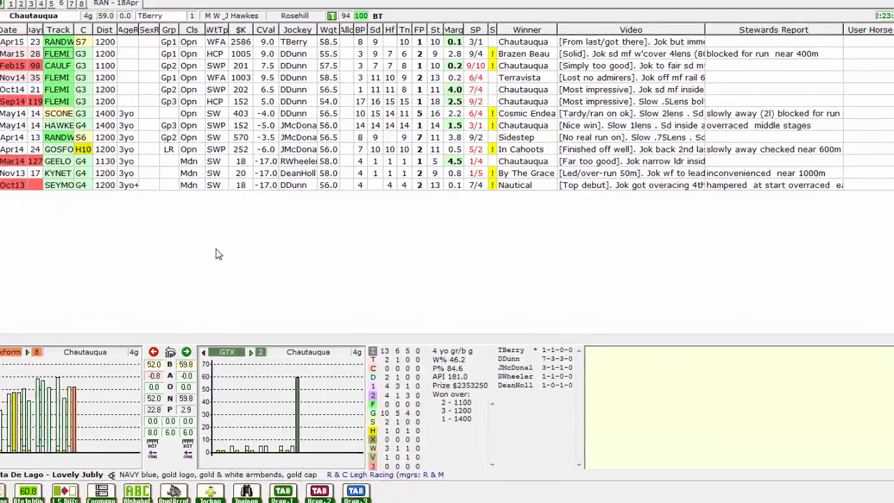
- Open the column chooser for the form history grid
{"action": "right_click", "coordinate": [219, 253]}
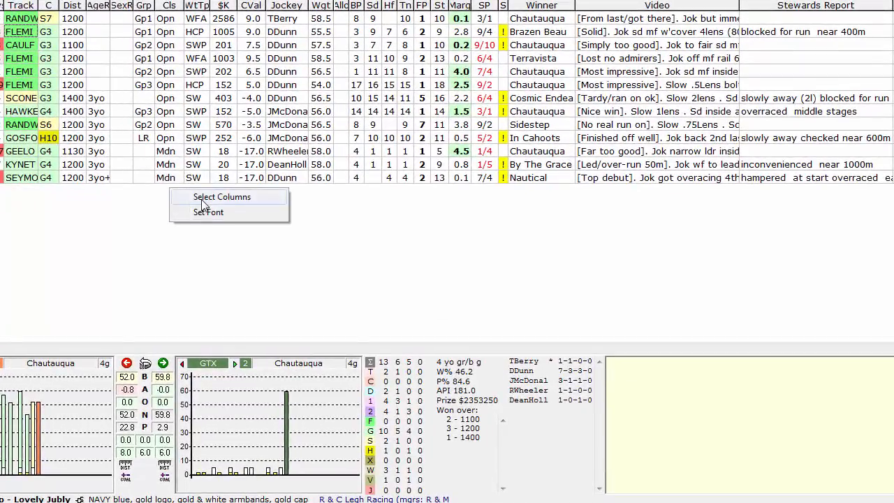
{"action": "left_click", "coordinate": [222, 196]}
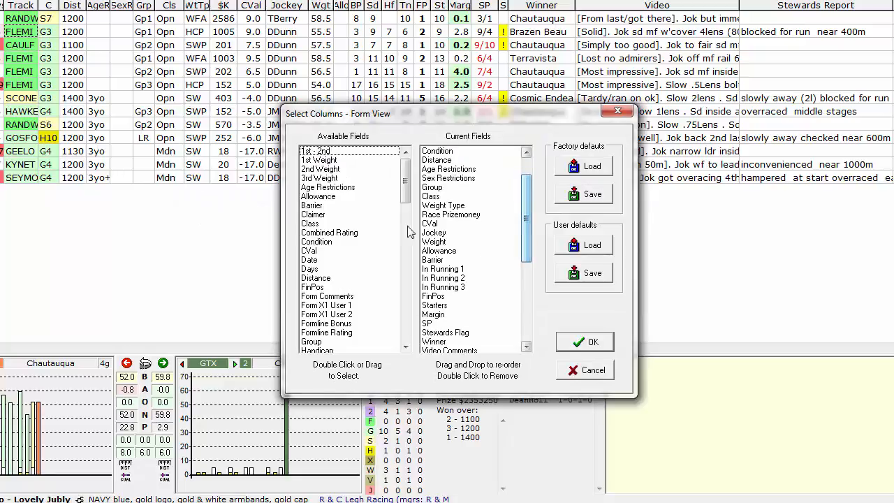
{"action": "left_click", "coordinate": [310, 223]}
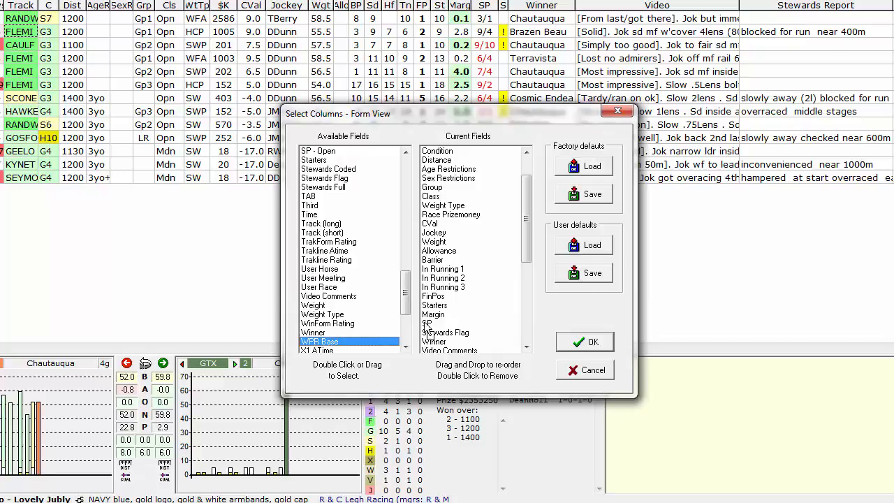
{"action": "mouse_move", "coordinate": [429, 328]}
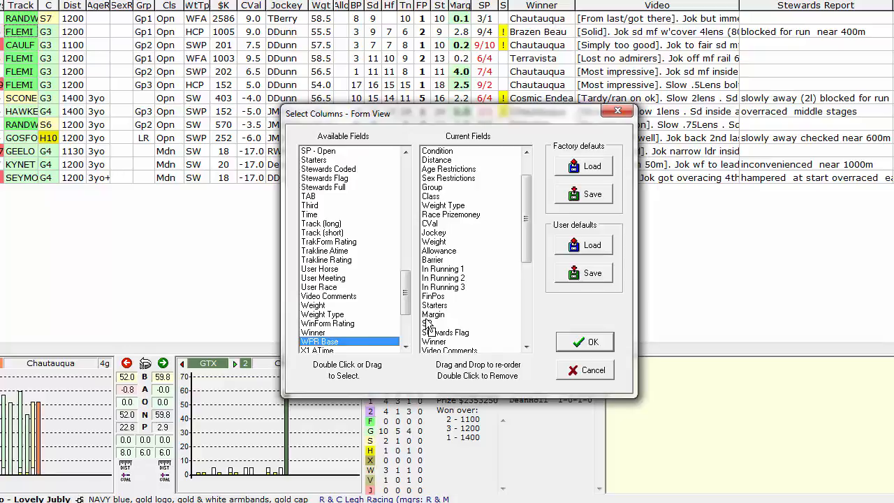
- Add the WPR Base column to the form view and save it as the user default
{"action": "double_click", "coordinate": [321, 340]}
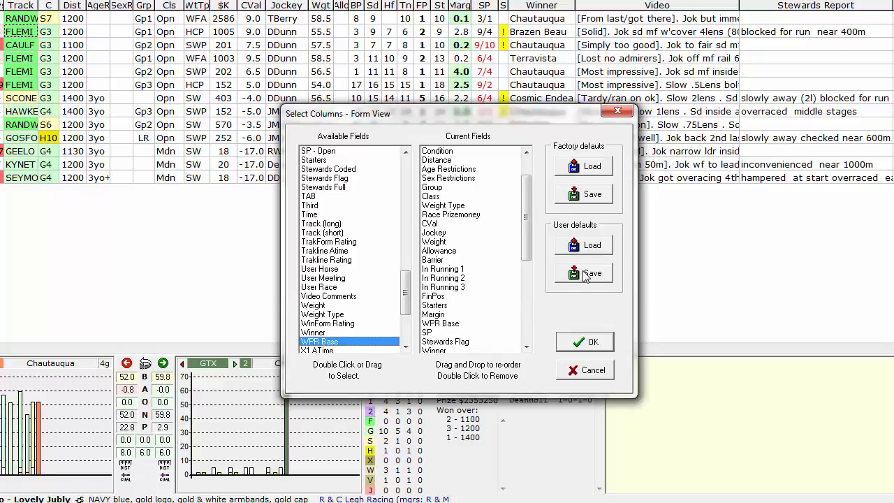
{"action": "left_click", "coordinate": [592, 272]}
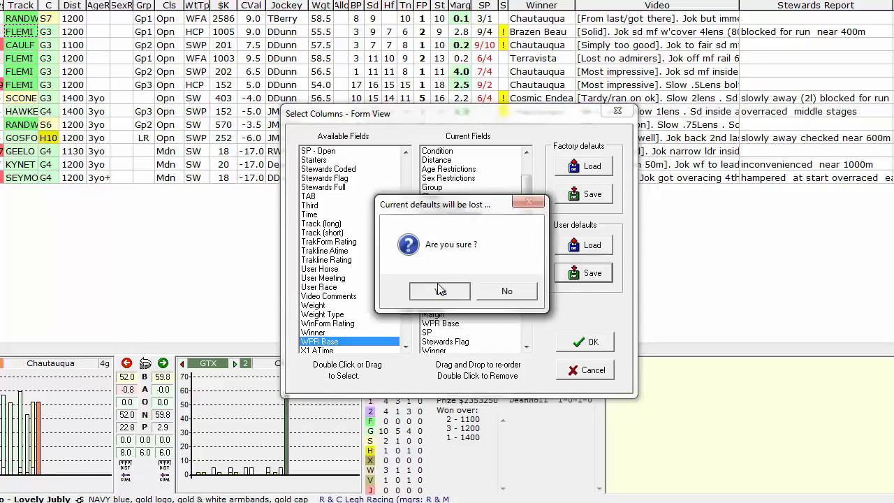
{"action": "left_click", "coordinate": [439, 290]}
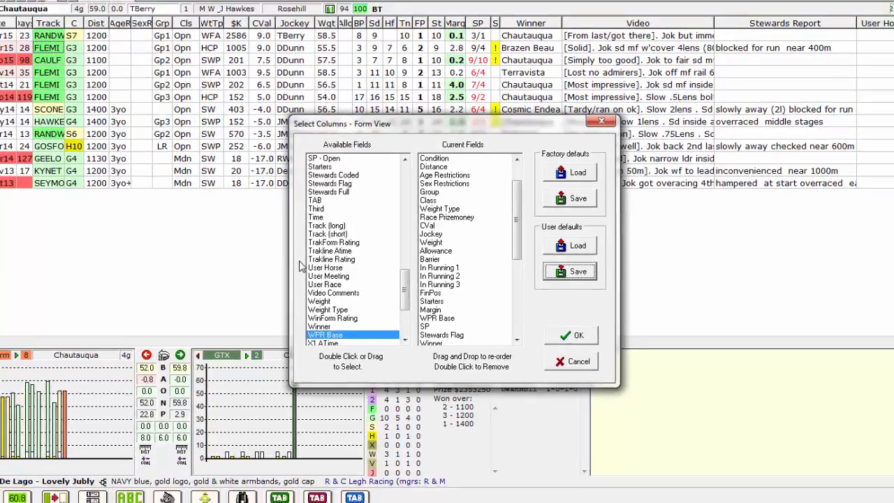
{"action": "left_click", "coordinate": [570, 335]}
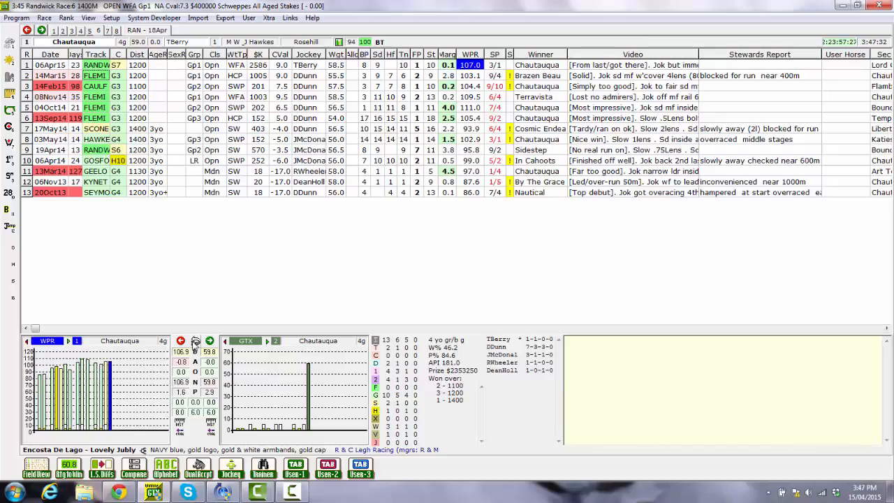
{"action": "mouse_move", "coordinate": [199, 277]}
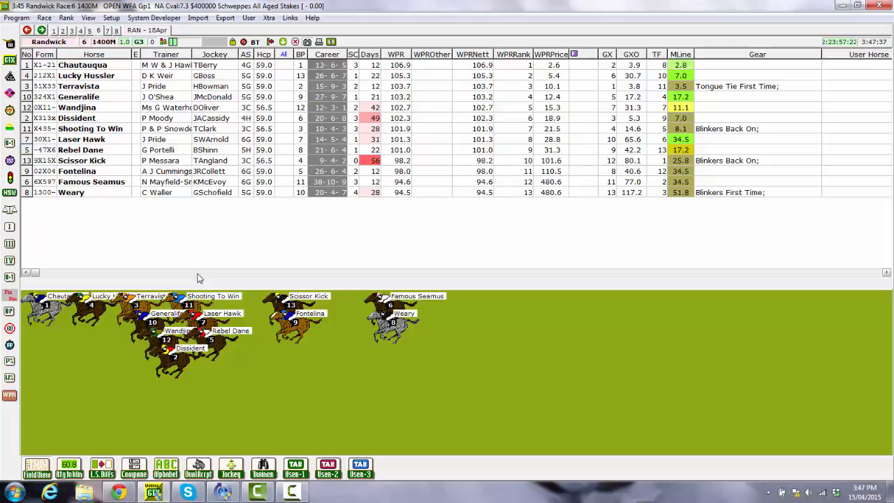
{"action": "mouse_move", "coordinate": [199, 264]}
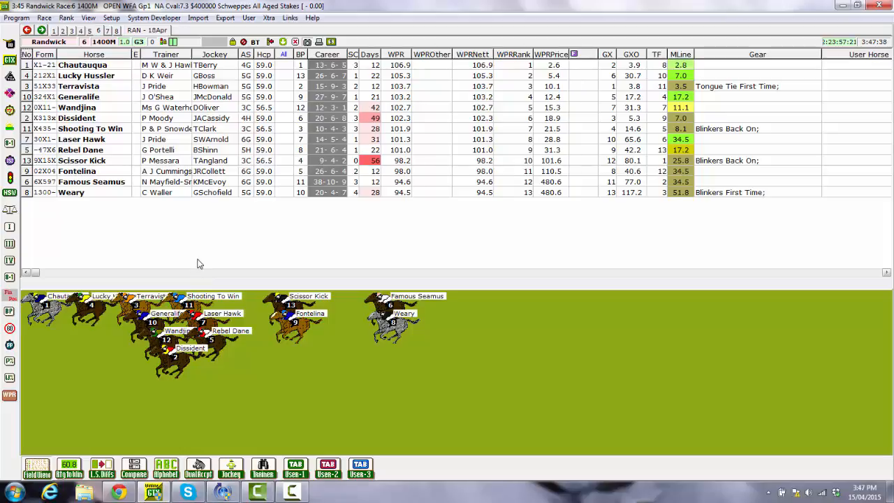